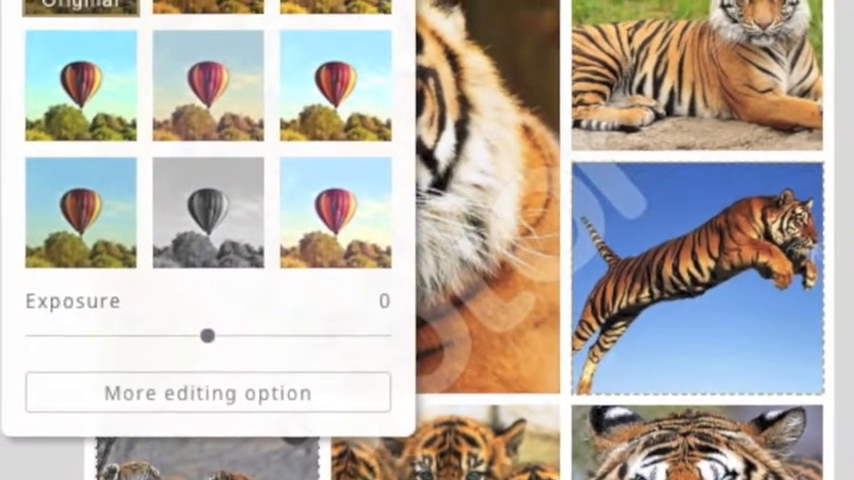
# - Switch the tiger photo's panel from filter presets to the Rotate menu with rotate and flip choices
pyautogui.click(210, 392)
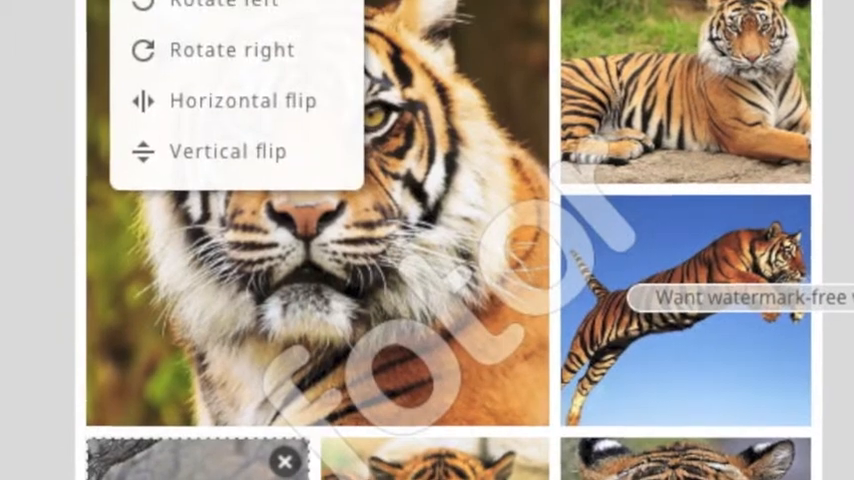
pyautogui.scroll(-3)
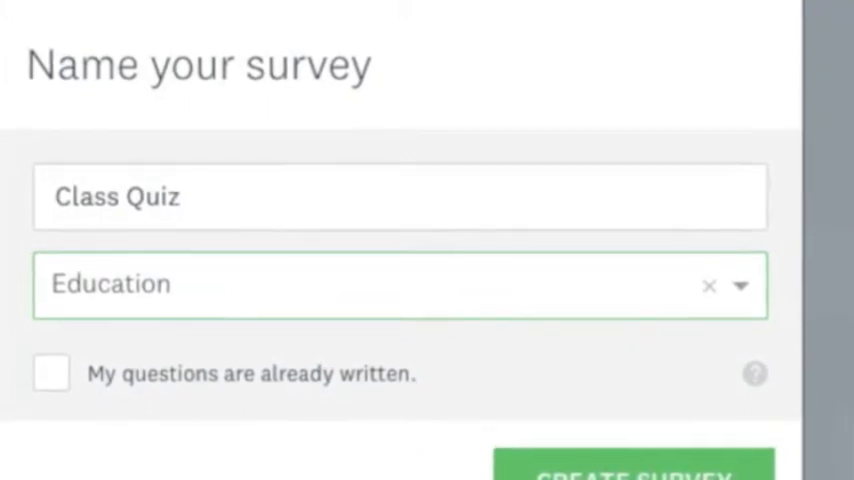
# - Create the Education survey named Class Quiz and land on its Design Survey page
pyautogui.click(632, 470)
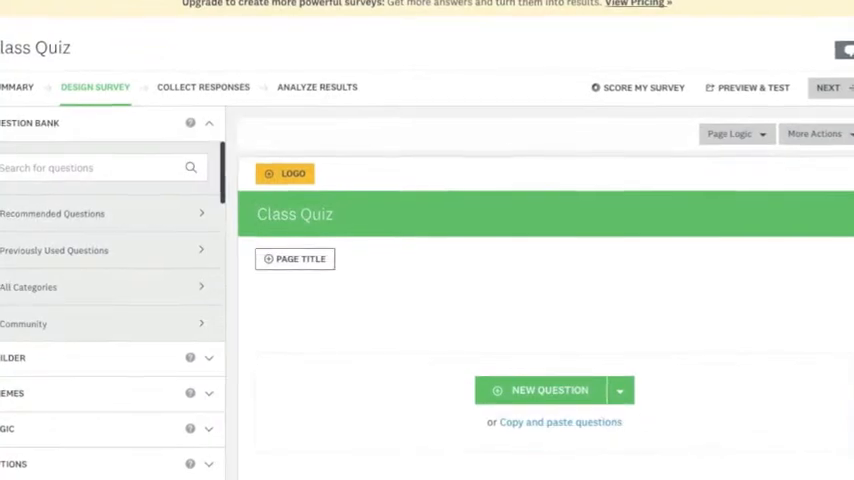
pyautogui.click(540, 388)
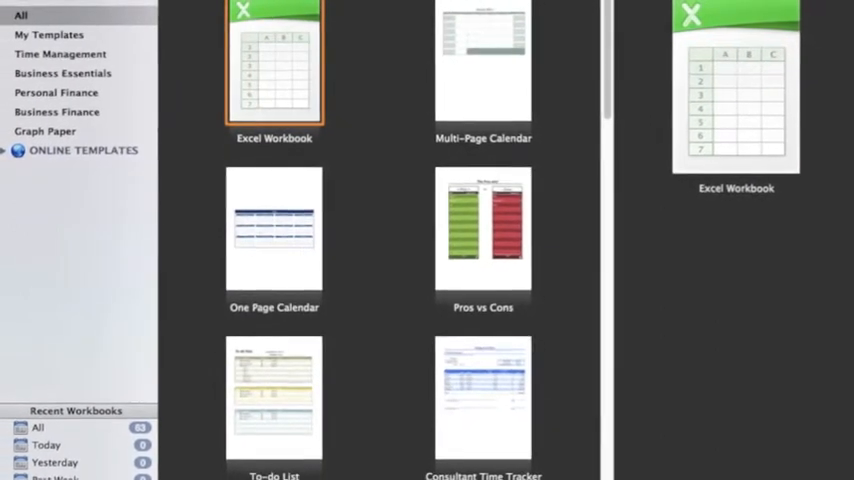
# - Start a blank Excel Workbook from the template gallery
pyautogui.doubleClick(274, 60)
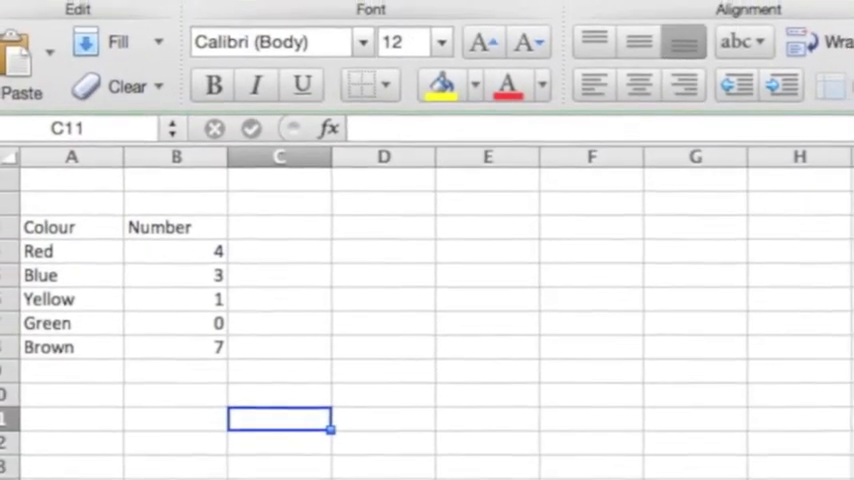
# - Bring up the Pie chart gallery with 2-D and 3-D types for the colour-count table
pyautogui.click(180, 56)
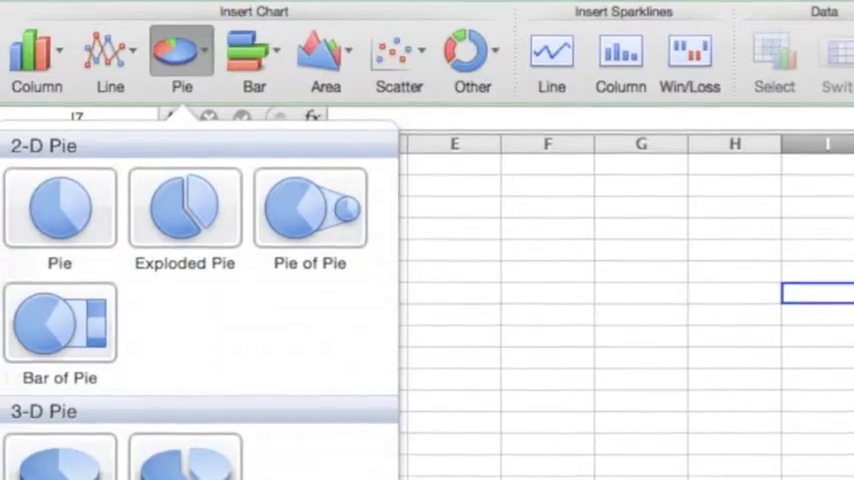